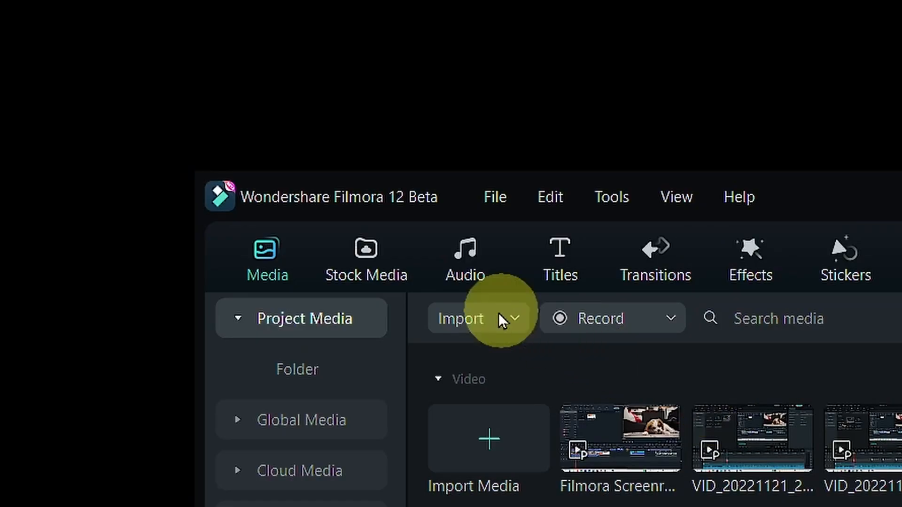
# - Show the basic split-screen layouts in the Templates library
pyautogui.click(366, 259)
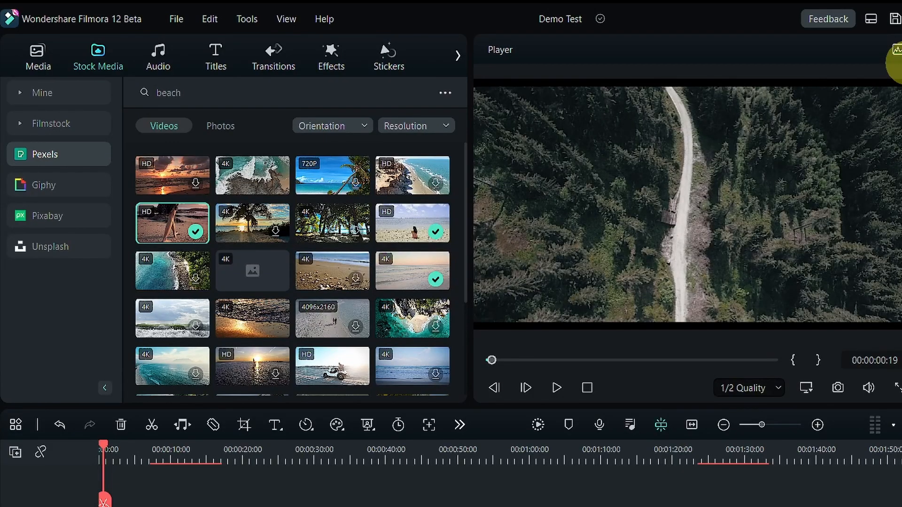
pyautogui.moveTo(424, 62)
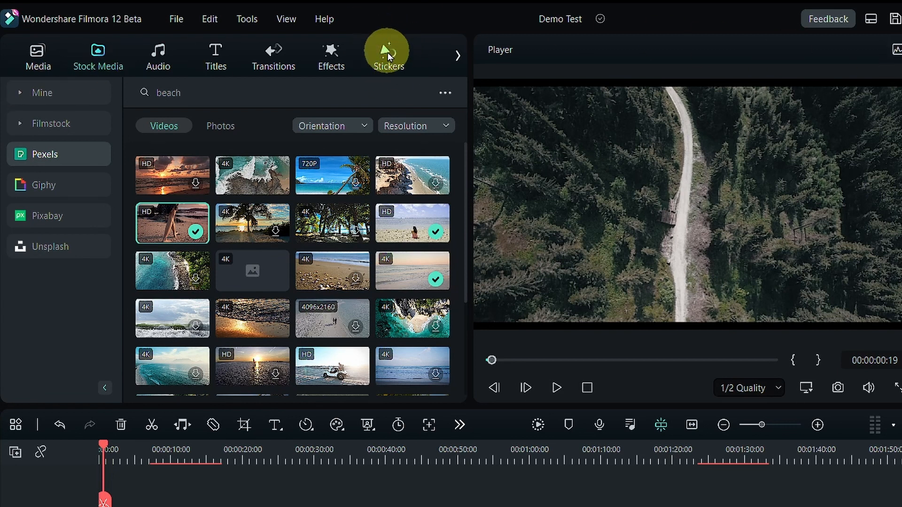
pyautogui.click(447, 52)
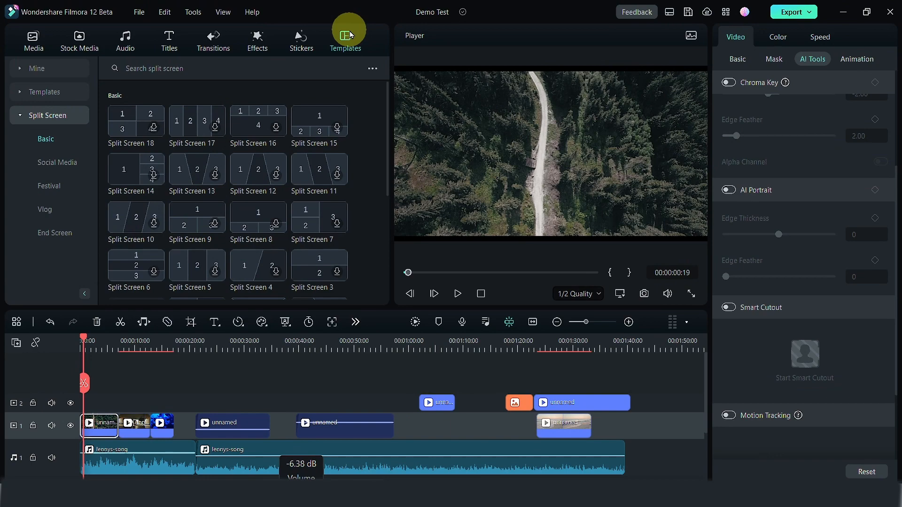
# - Review the first clip's Basic transform, Mask and Color settings after viewing trending transitions, then change the workspace layout
pyautogui.click(213, 40)
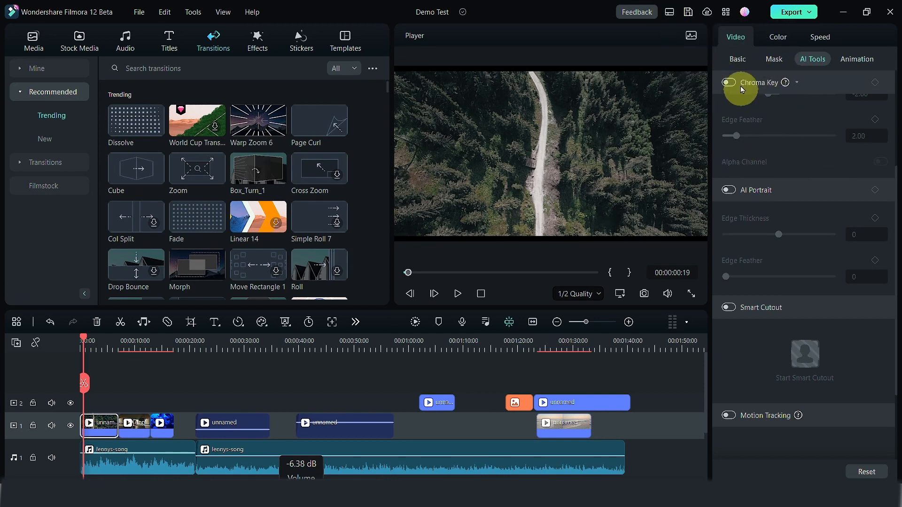
pyautogui.click(738, 59)
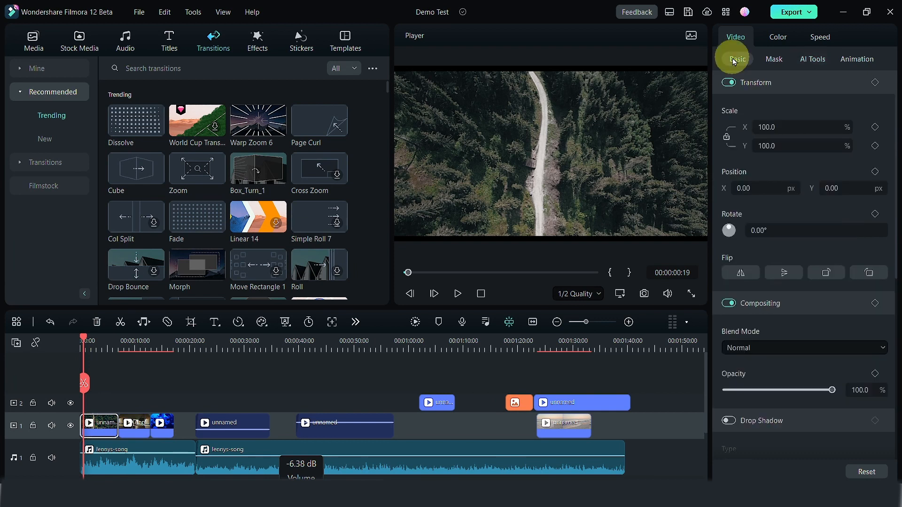
pyautogui.click(773, 58)
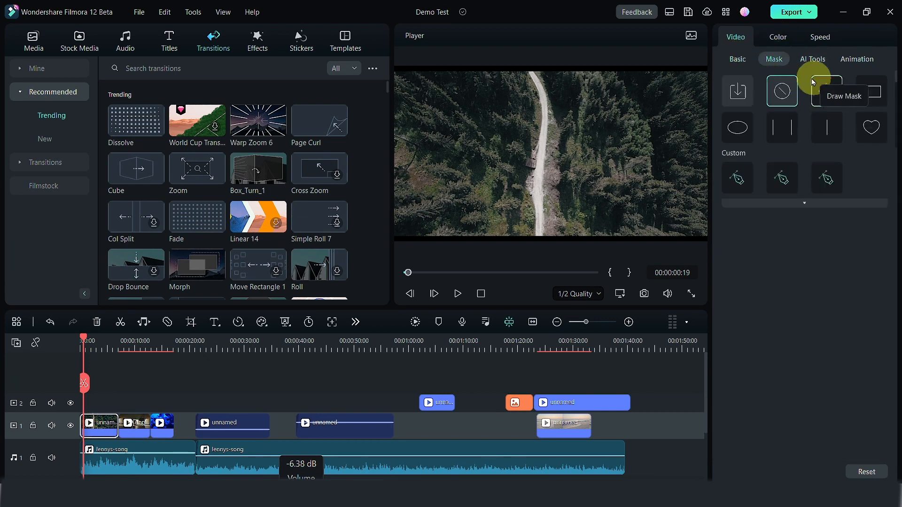
pyautogui.click(777, 37)
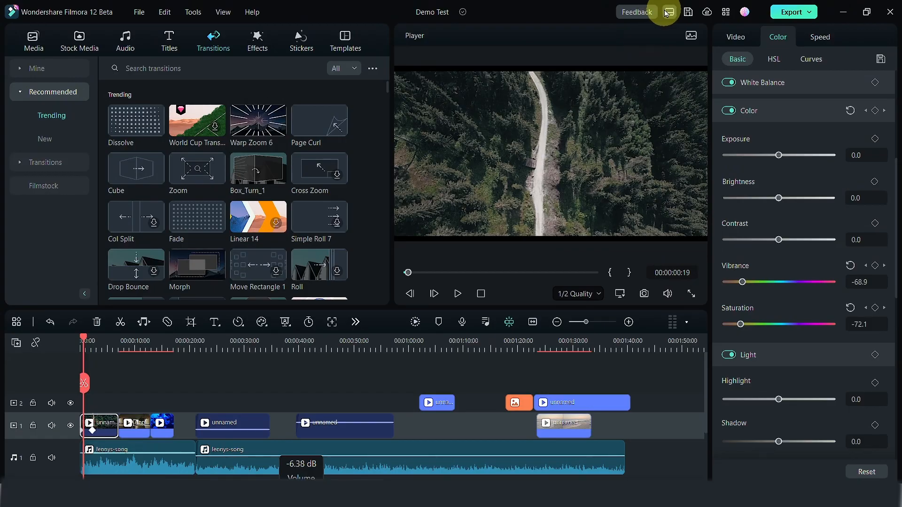
pyautogui.click(670, 11)
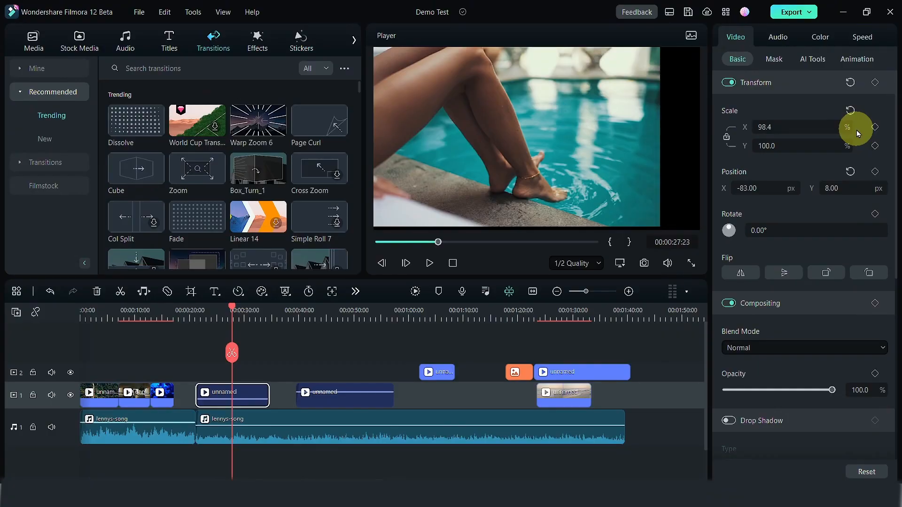
# - Select the poolside clip to adjust its scale and position in the frame
pyautogui.click(565, 97)
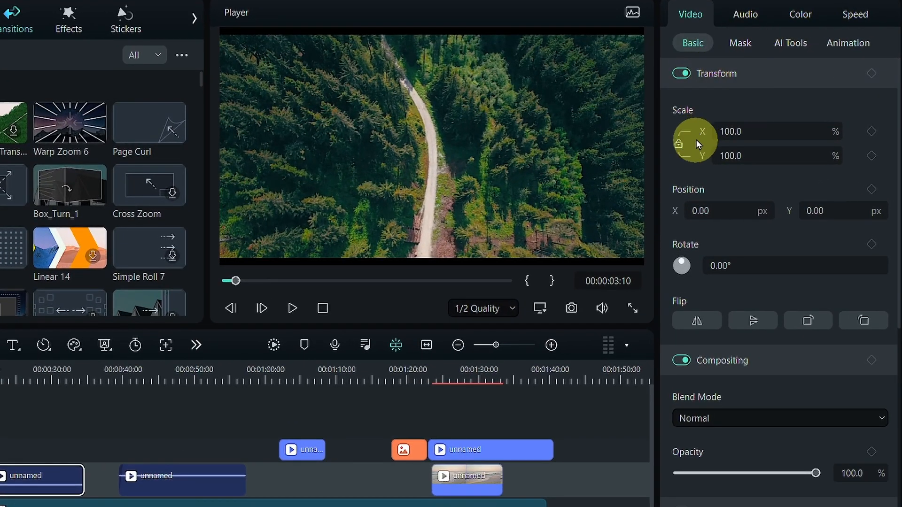
# - Unlink the clip's width and height scaling so it can be resized freely
pyautogui.click(800, 15)
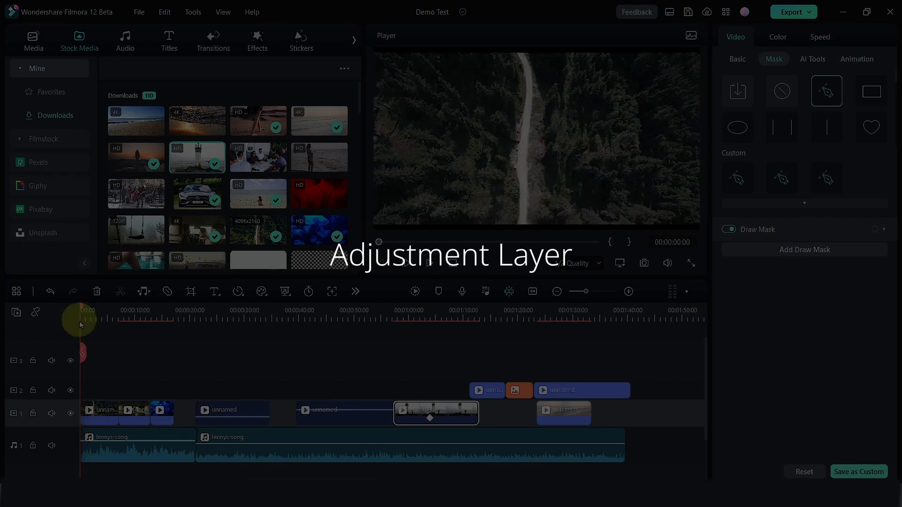
# - Scrub the playhead over the Canvas-effect adjustment layer at the timeline start to preview the sketch look
pyautogui.click(34, 40)
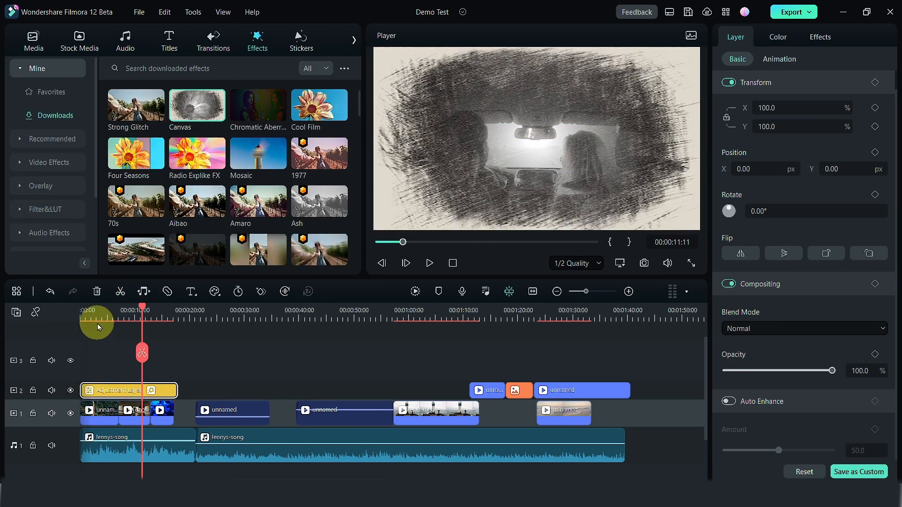
pyautogui.moveTo(142, 320); pyautogui.dragTo(104, 320)
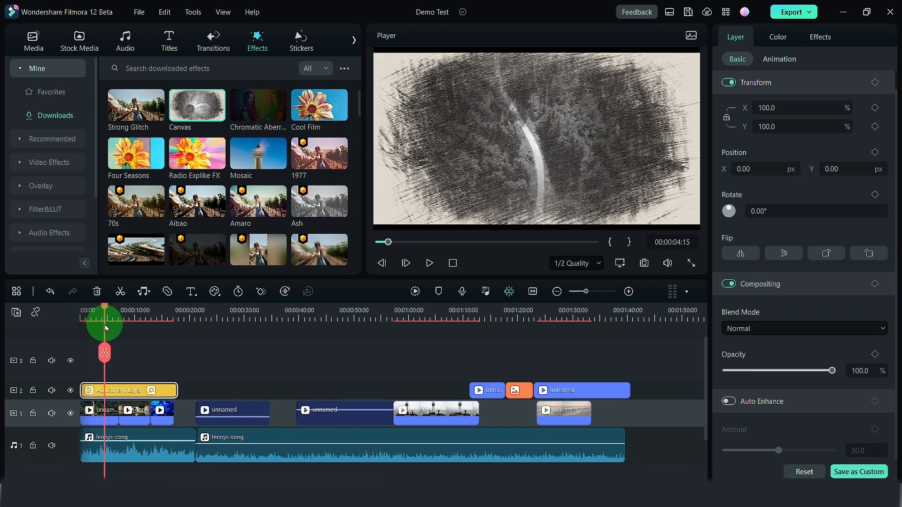
pyautogui.moveTo(105, 321); pyautogui.dragTo(143, 320)
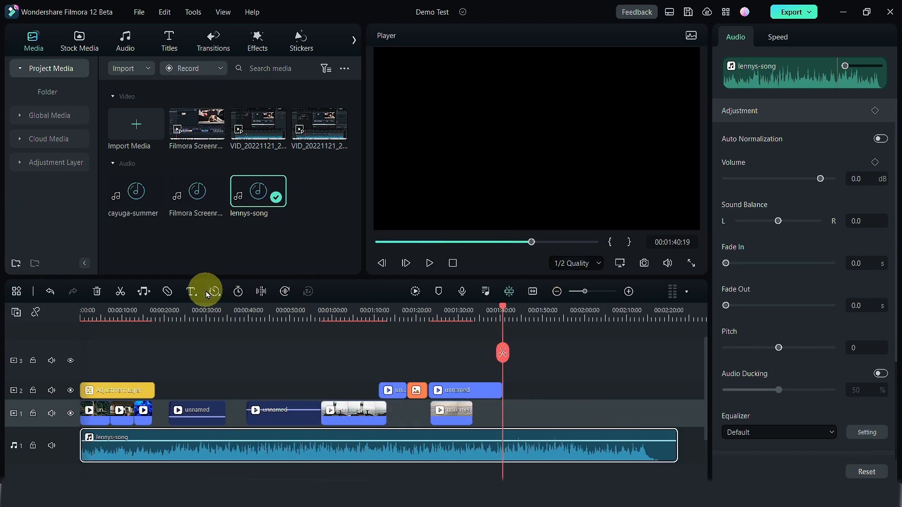
pyautogui.moveTo(144, 291)
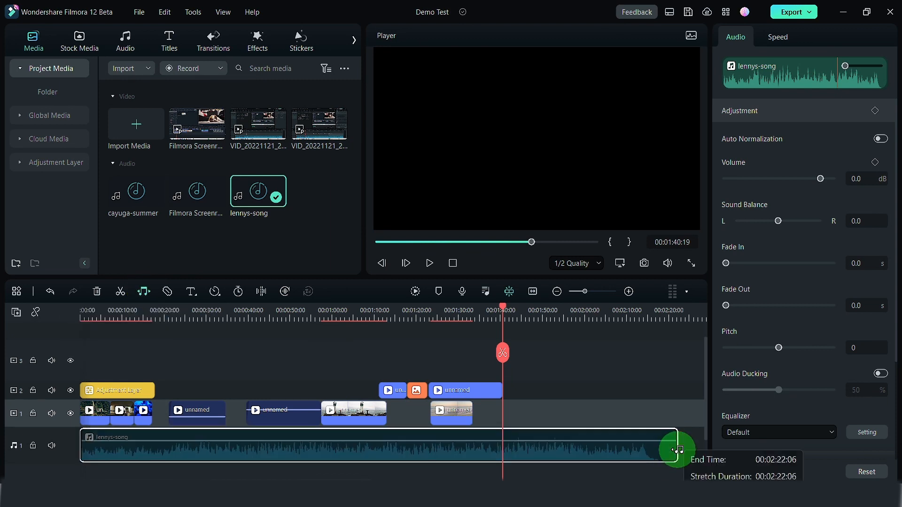
# - Trim the lennys-song audio clip's end to about 00:01:41:17
pyautogui.moveTo(676, 450); pyautogui.dragTo(506, 446)
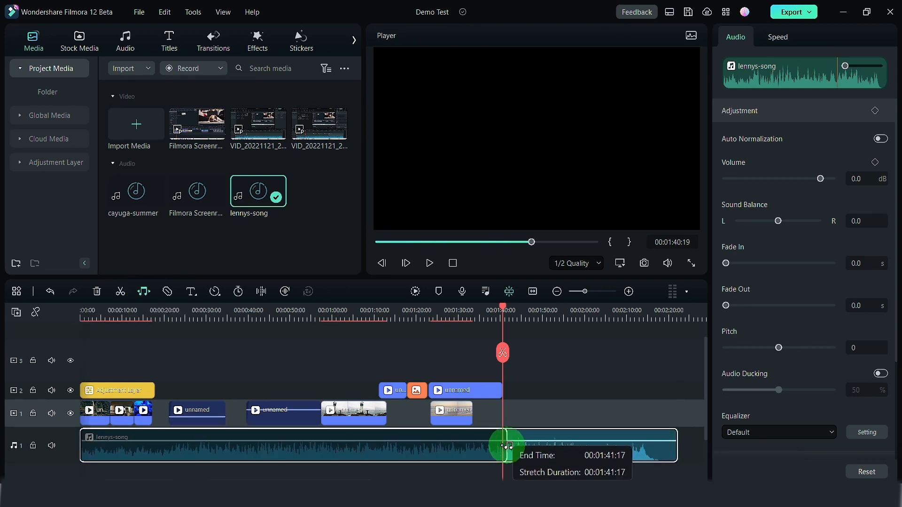
pyautogui.moveTo(506, 445); pyautogui.dragTo(575, 461)
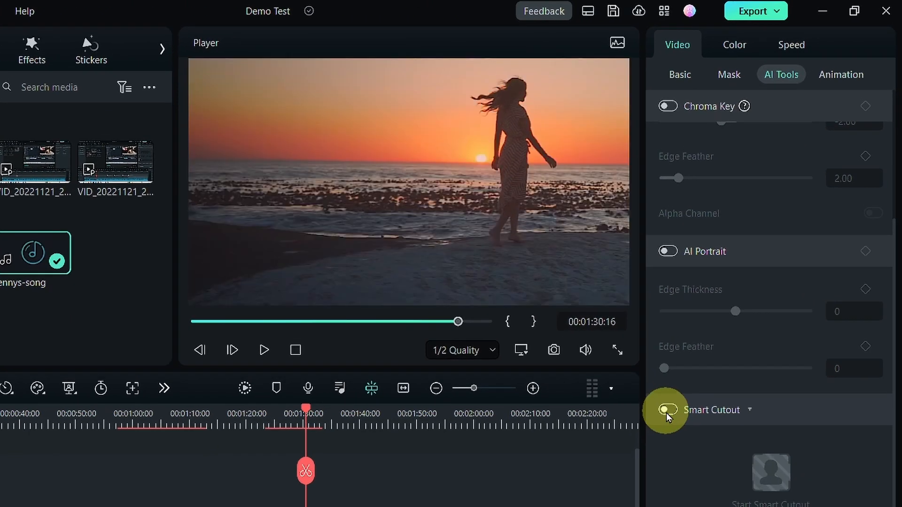
# - Turn on Smart Cutout for the sunset beach clip and launch its cutout editor
pyautogui.click(669, 410)
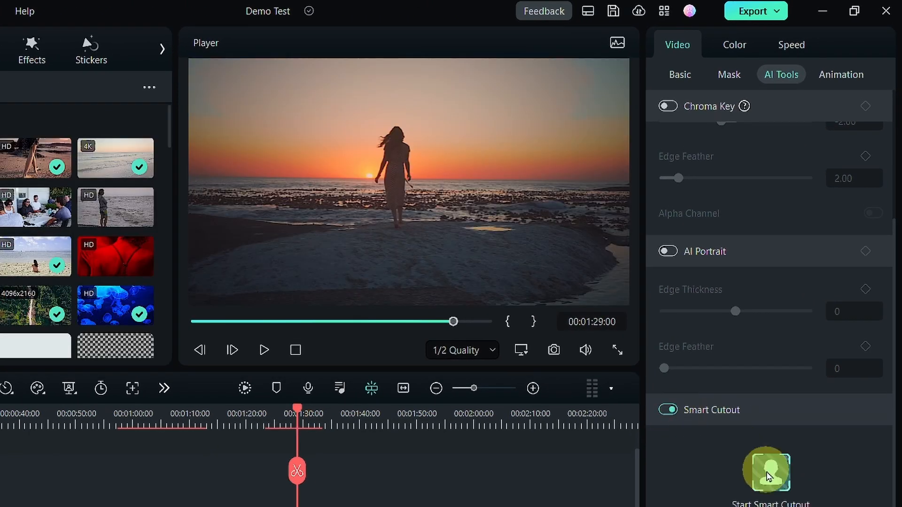
pyautogui.click(771, 476)
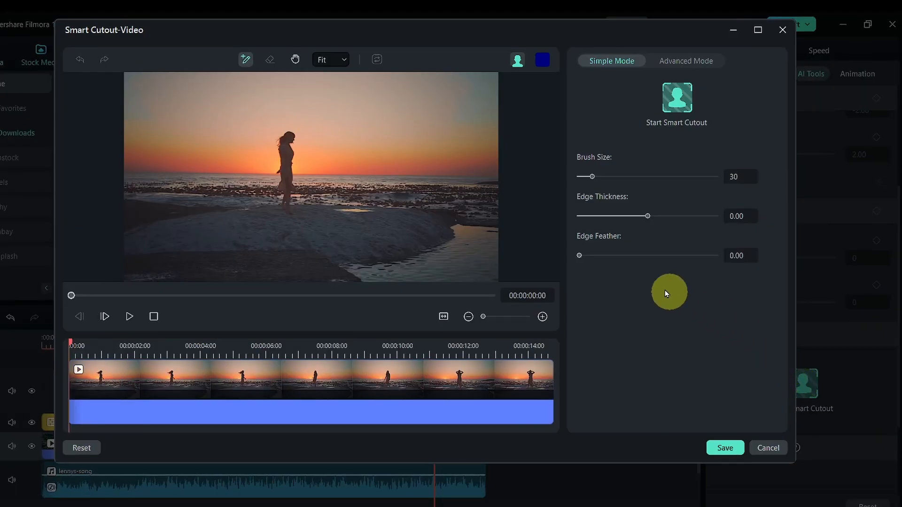
# - Auto-select the woman, track her forward in Advanced Mode and save the cutout to the timeline clip
pyautogui.click(282, 149)
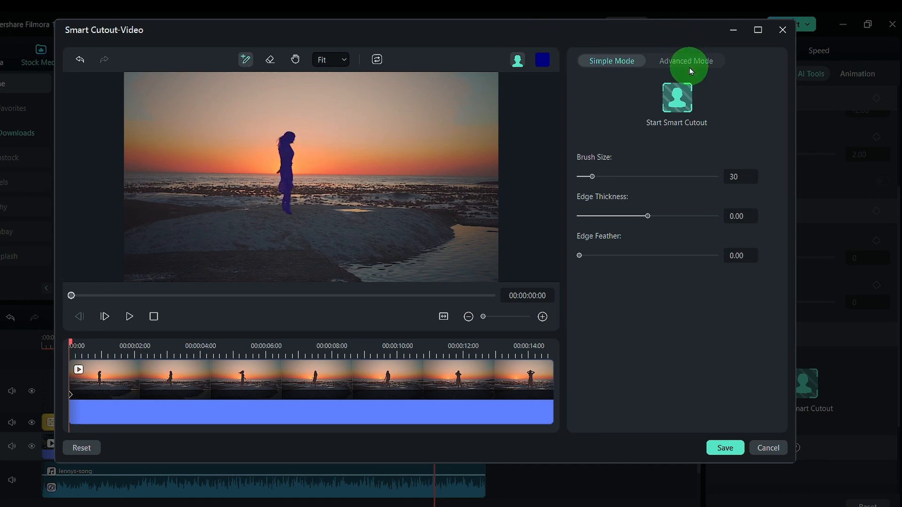
pyautogui.click(686, 61)
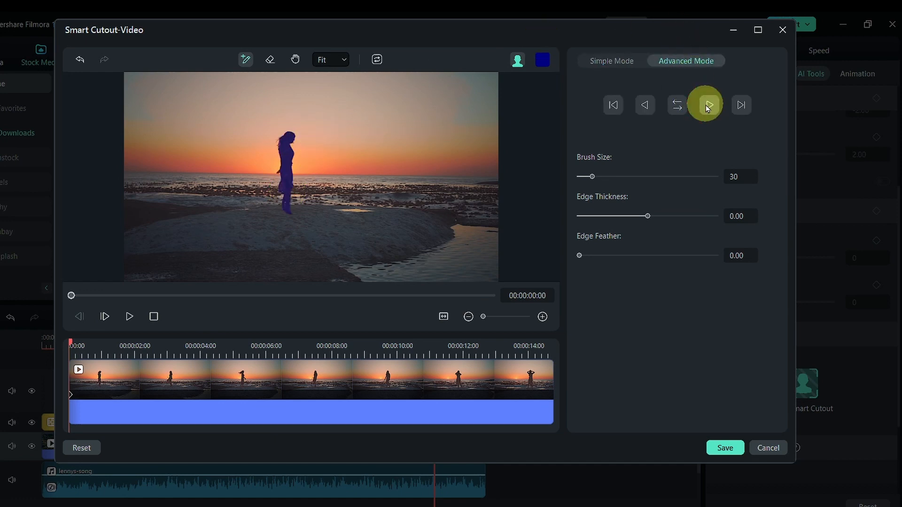
pyautogui.click(708, 104)
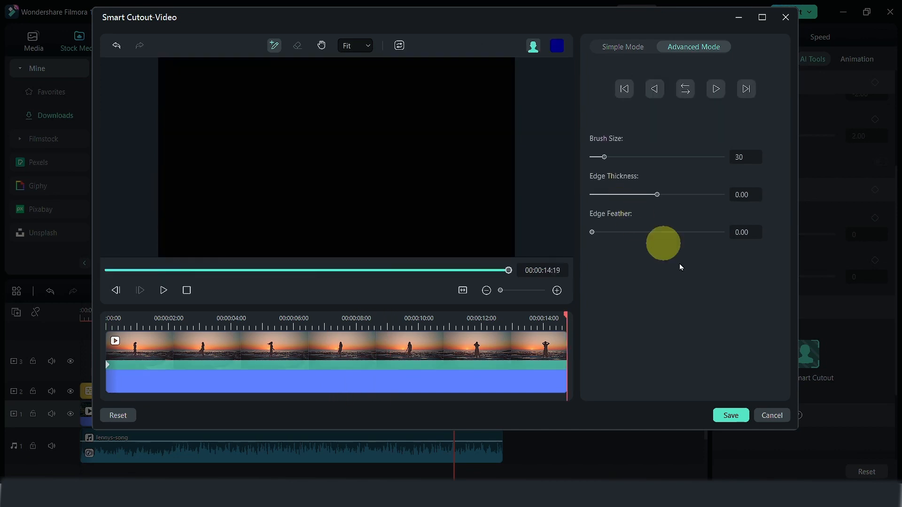
pyautogui.click(730, 415)
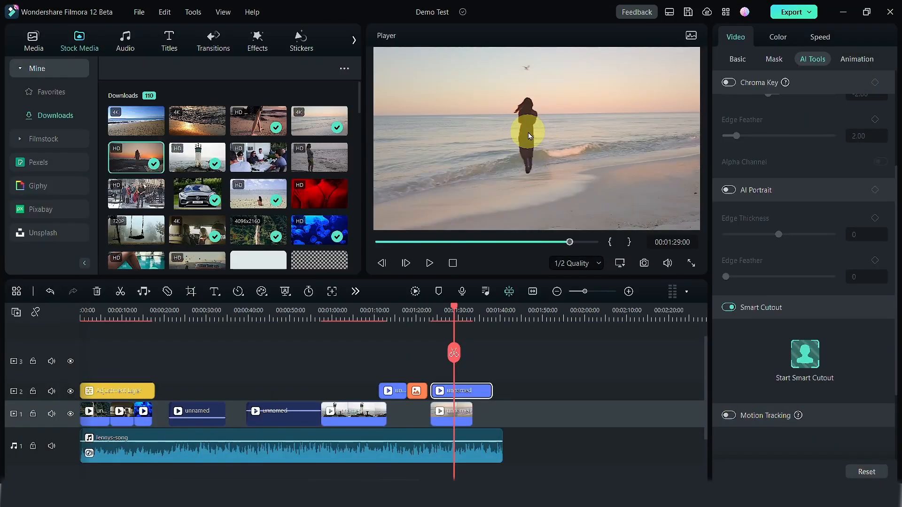